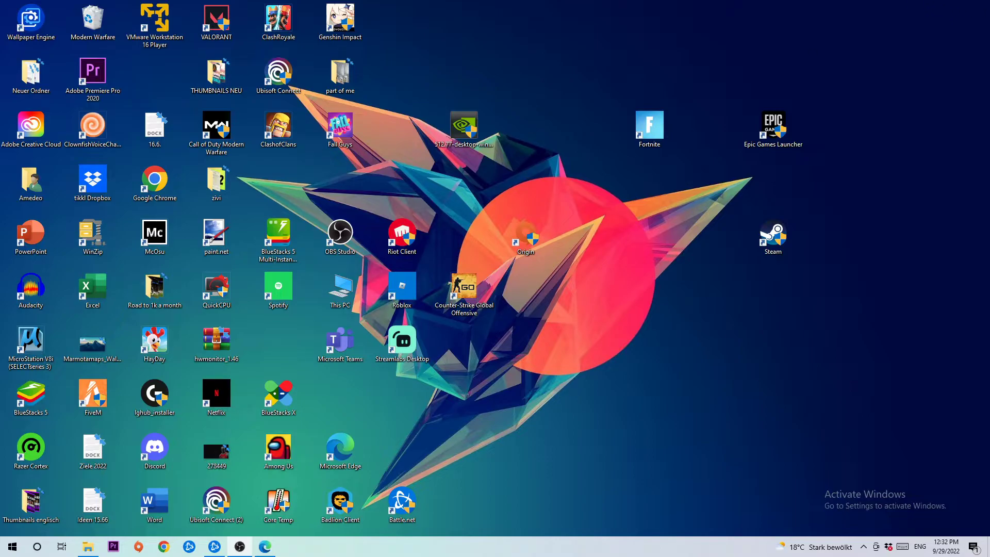
pyautogui.moveTo(589, 184)
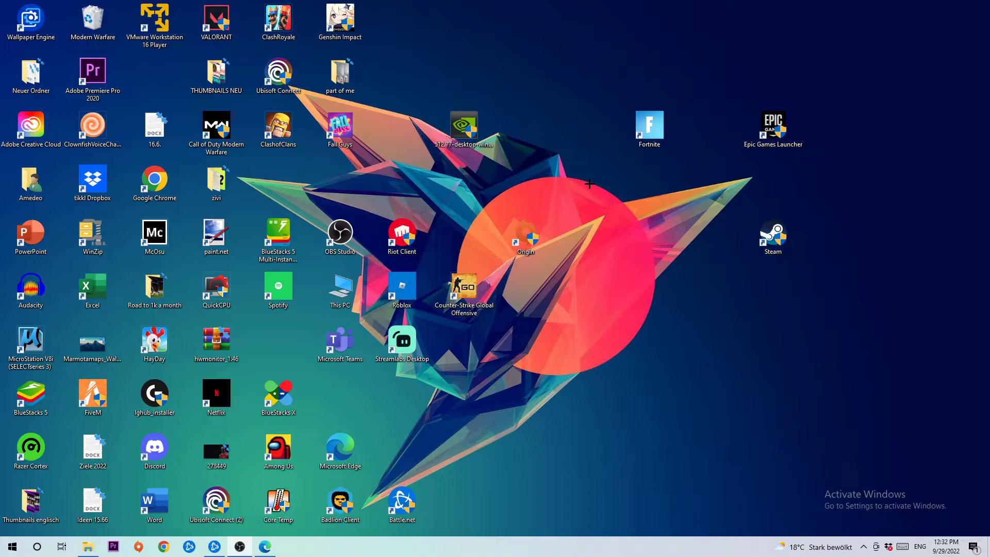
pyautogui.moveTo(387, 486)
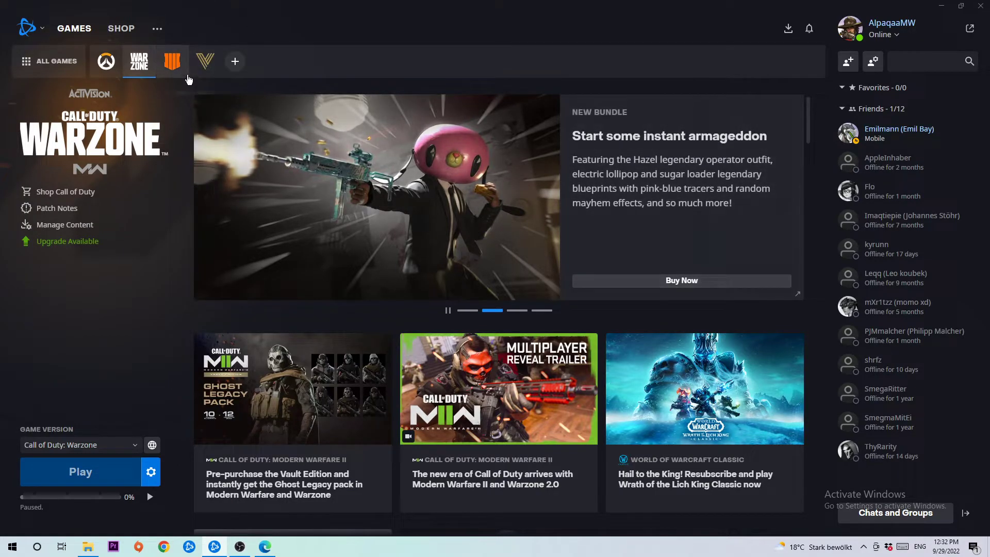
pyautogui.moveTo(397, 109)
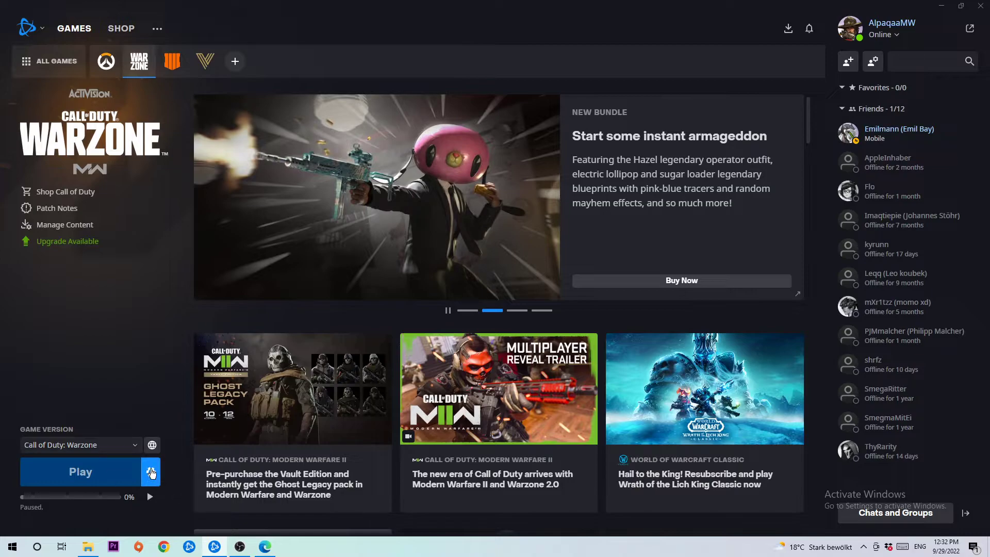
pyautogui.moveTo(150, 475)
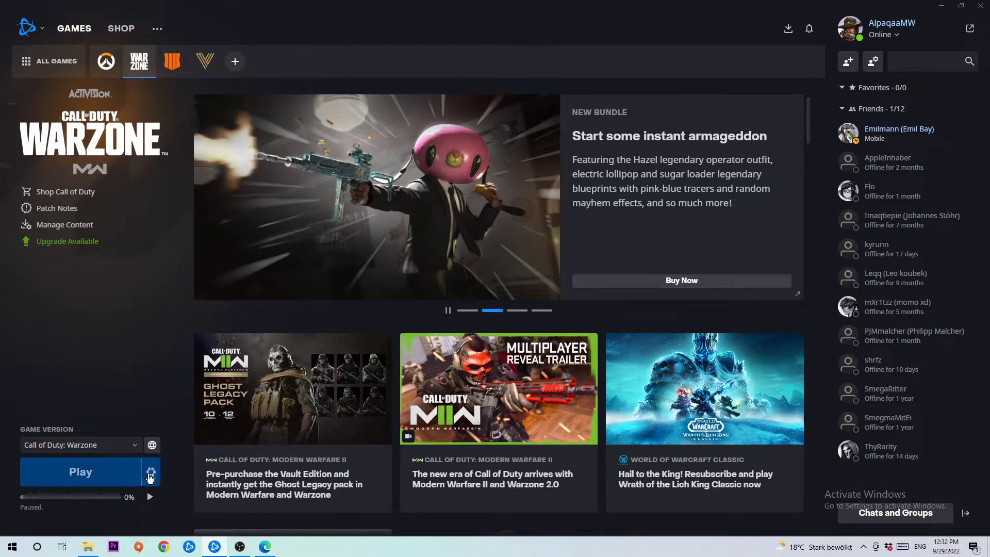
# Bring up Warzone's options menu with Game Settings, Scan and Repair, Modify Install and Uninstall.
pyautogui.click(150, 472)
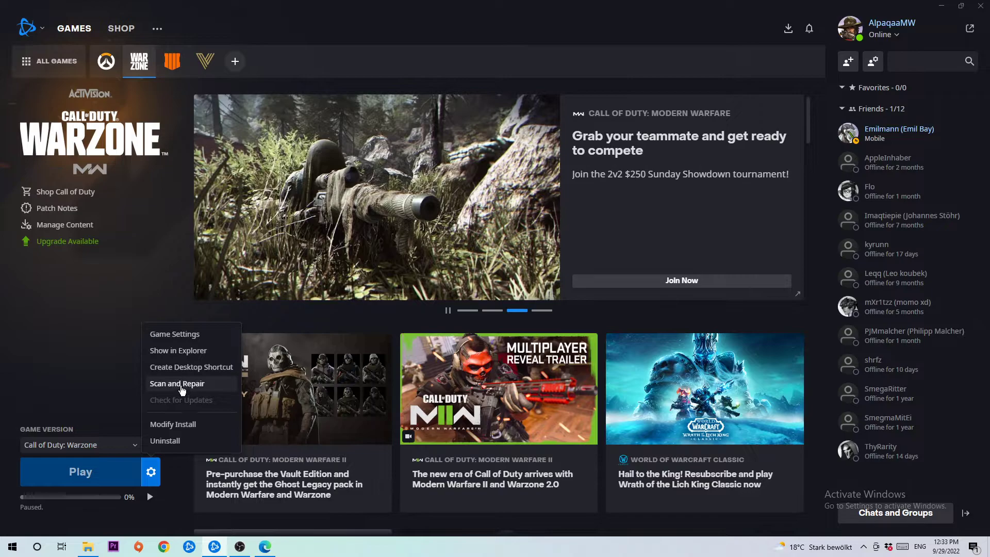